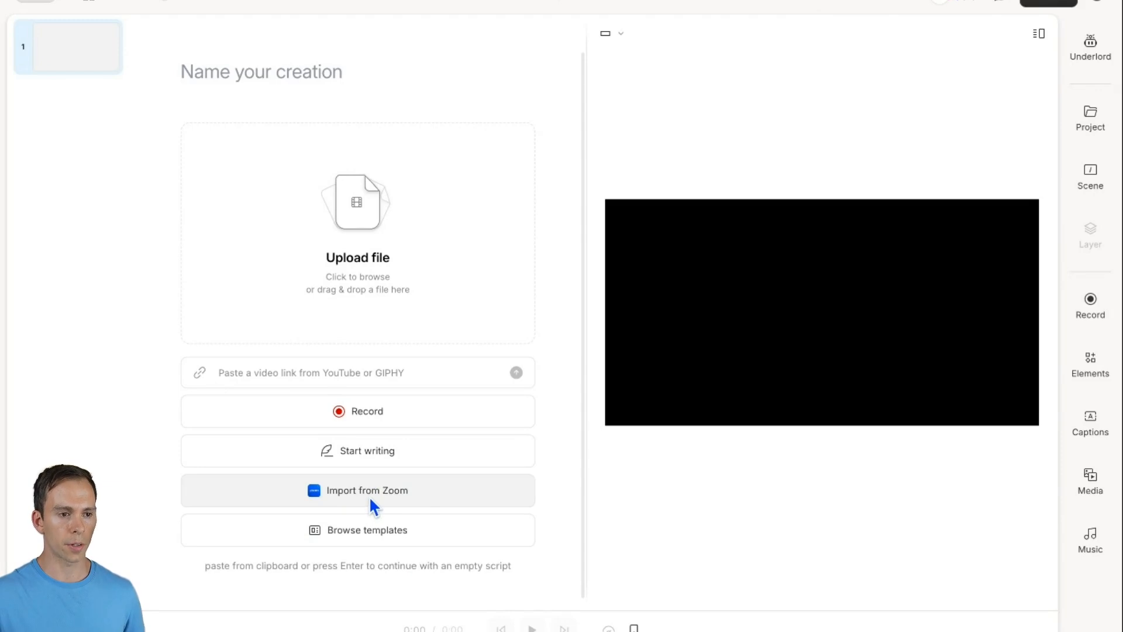
Start a Zoom import and allow Descript to access the Zoom account's cloud recordings
left_click(358, 490)
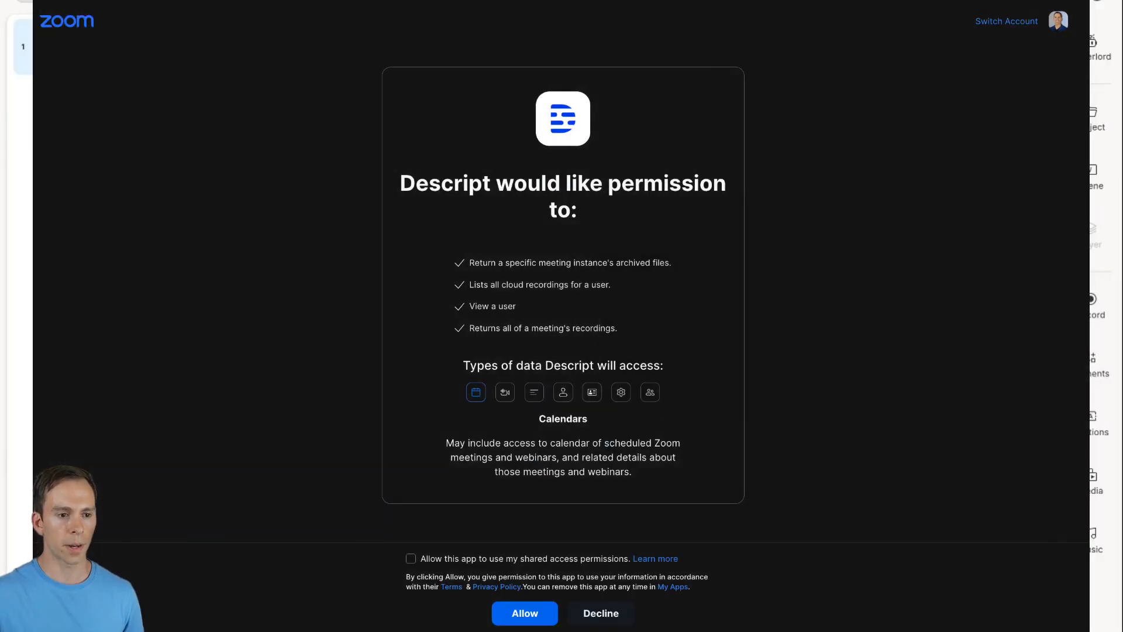
left_click(525, 613)
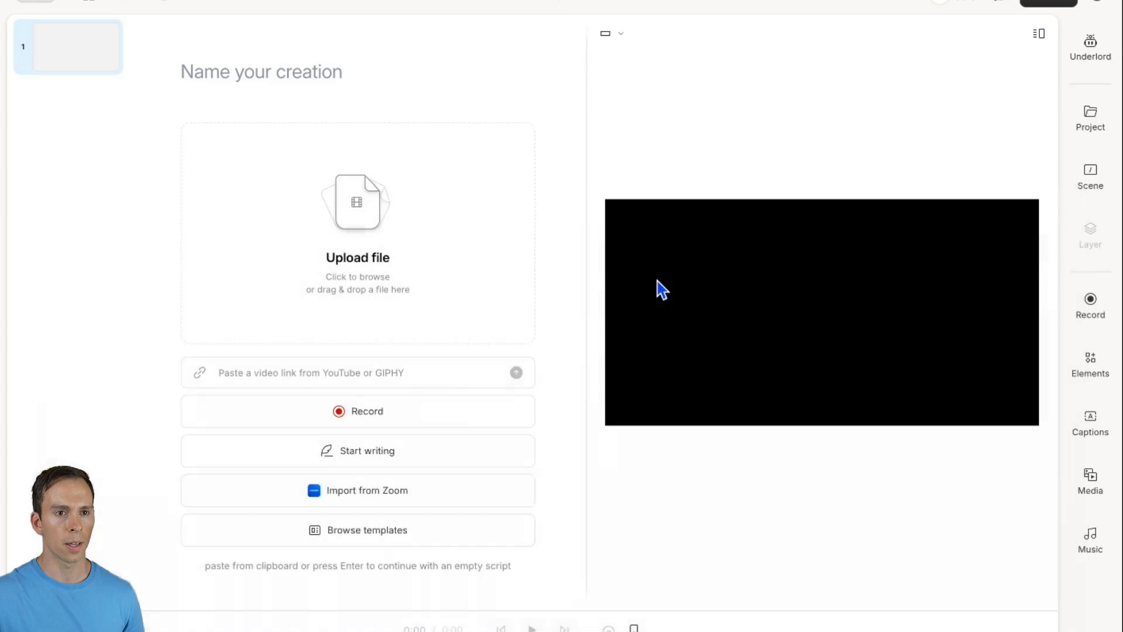
Select the Course Feedback recording from 08/13/2024 in the Zoom recordings list
left_click(366, 491)
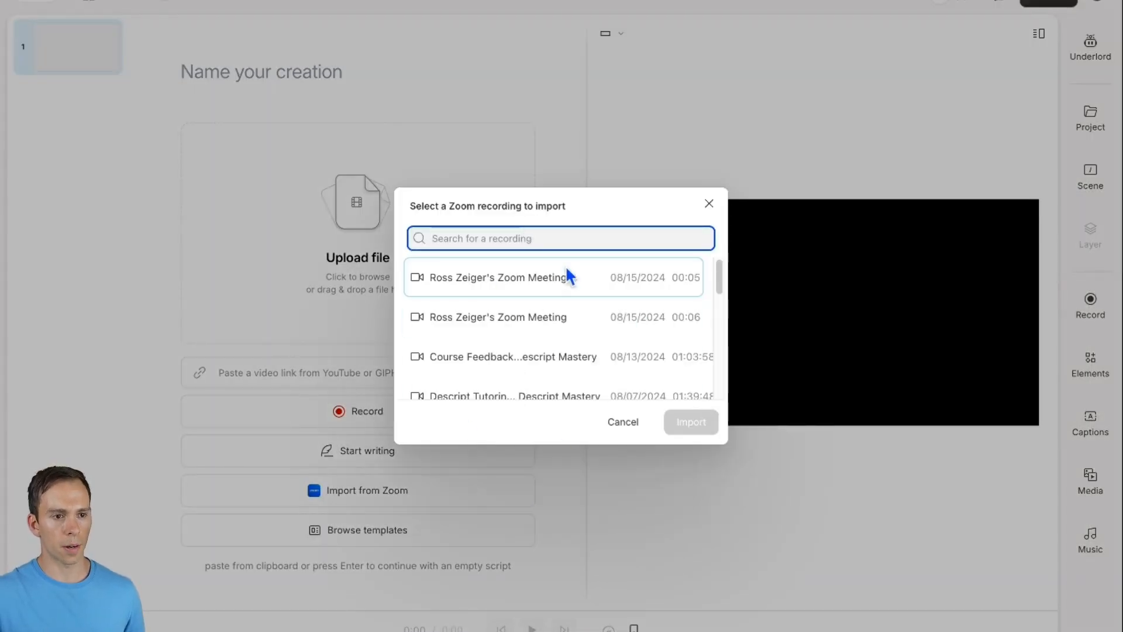
mouse_move(559, 289)
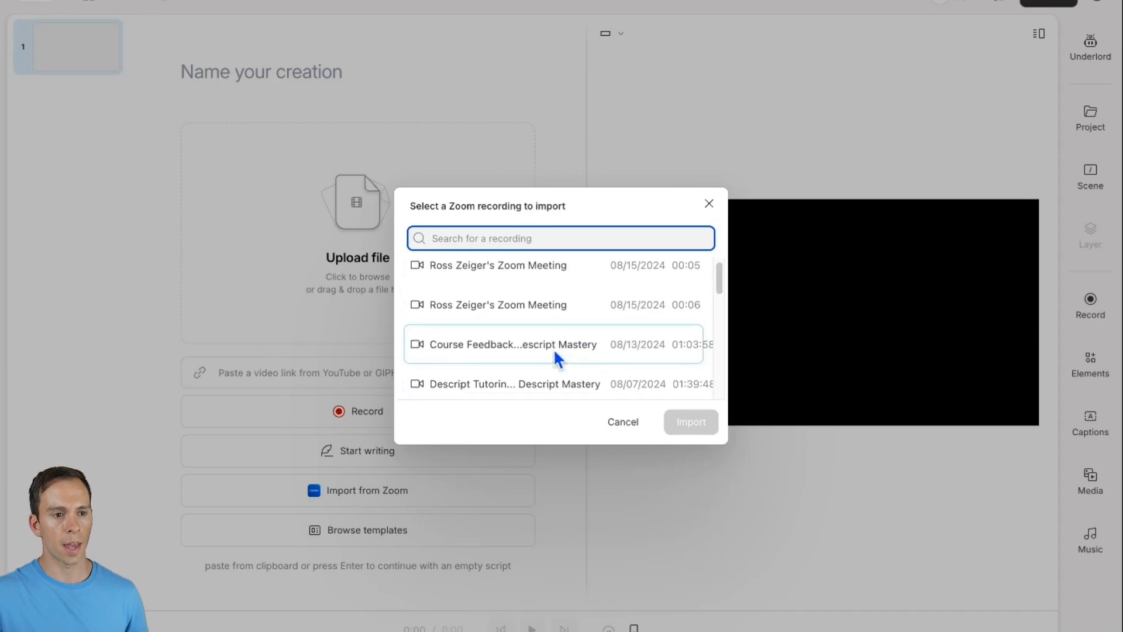
left_click(512, 344)
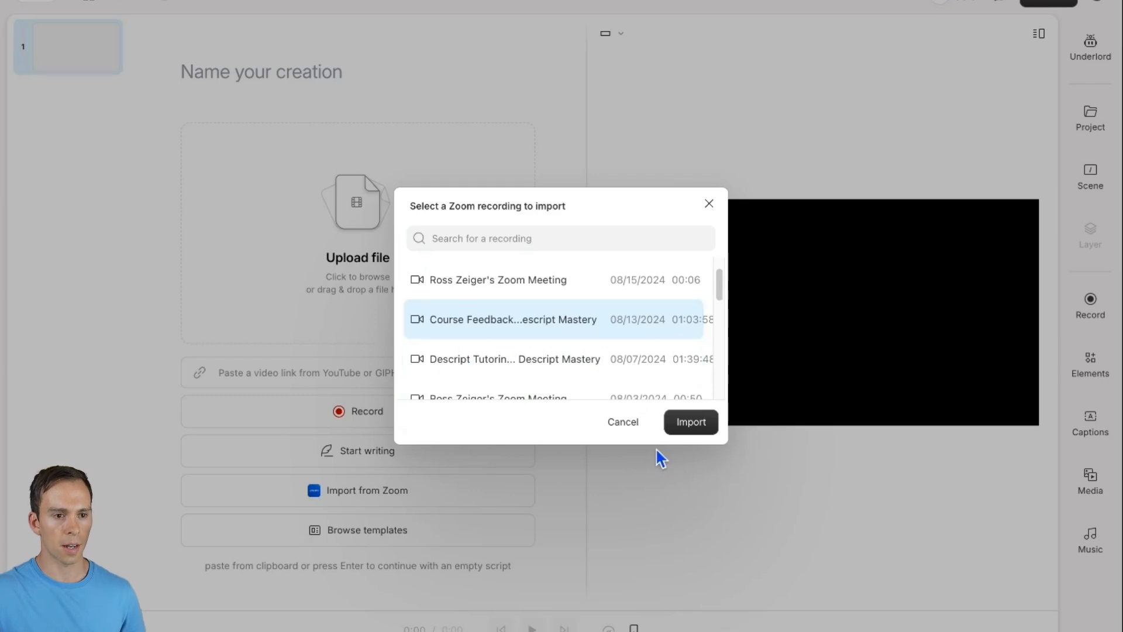
Import the selected Zoom recording into the project as a two-file multitrack sequence
left_click(689, 422)
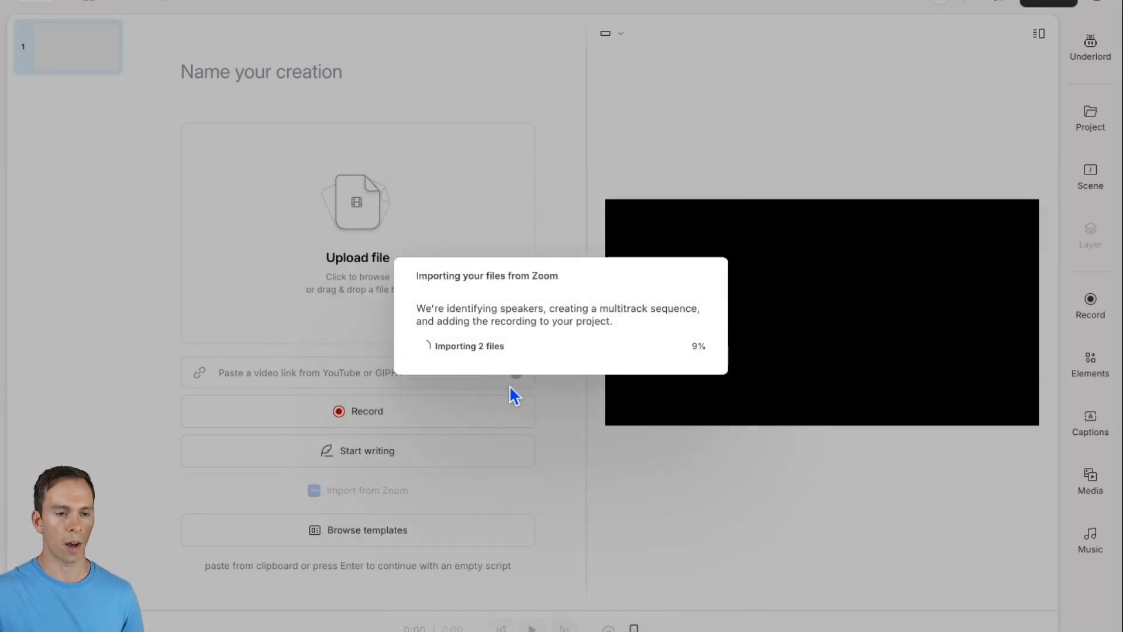
mouse_move(736, 362)
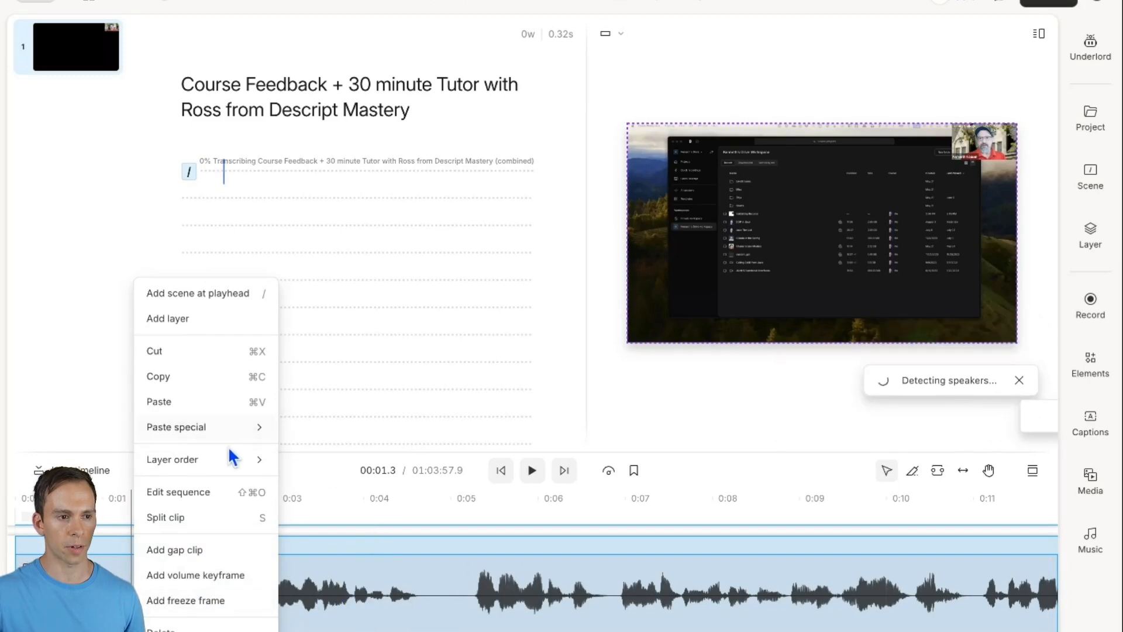
mouse_move(178, 493)
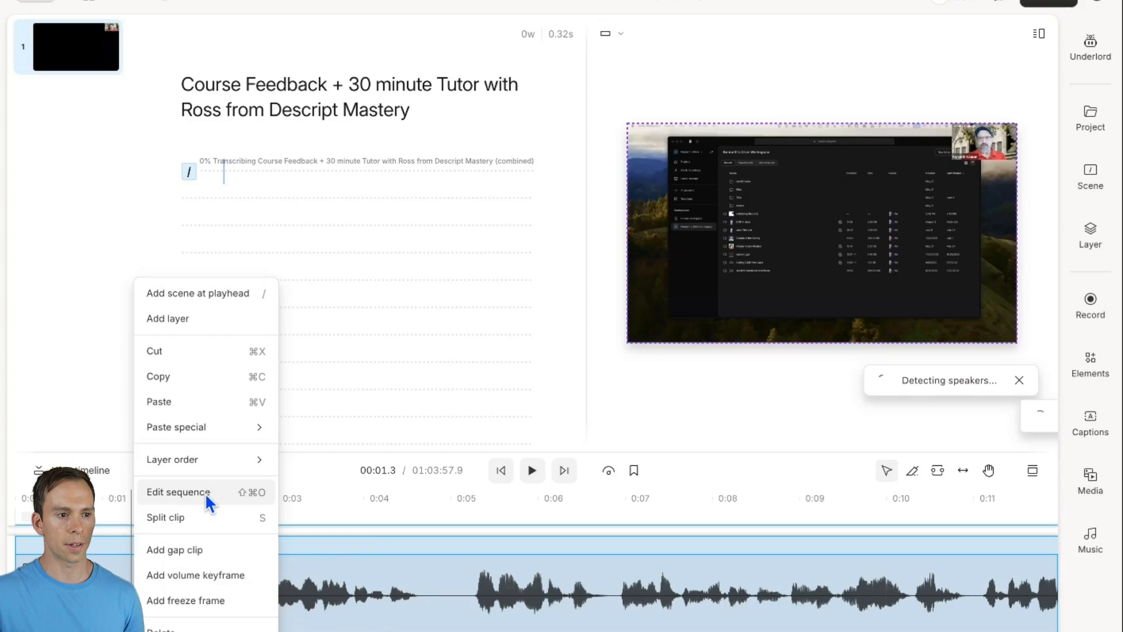
Edit the imported sequence to reveal its two separate audio tracks in the timeline
left_click(177, 492)
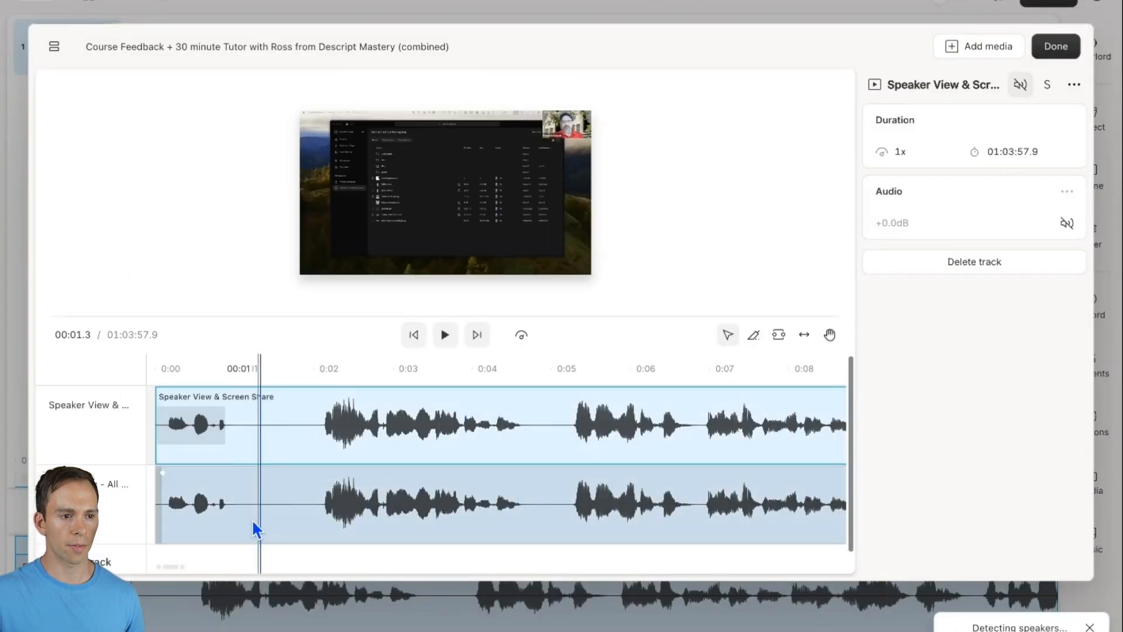